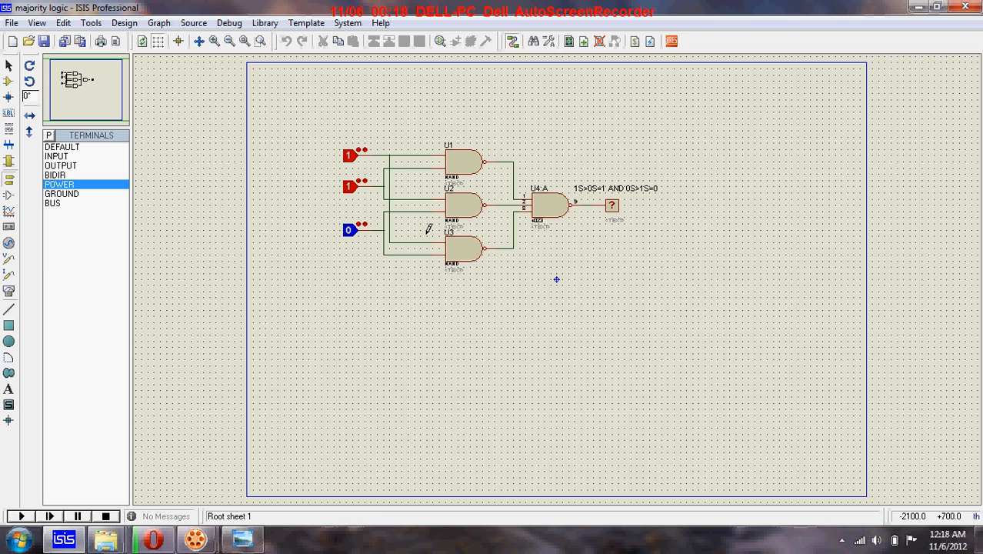
# Start the majority-logic simulation with the logic-state inputs at 1, 1, 0
pyautogui.click(461, 161)
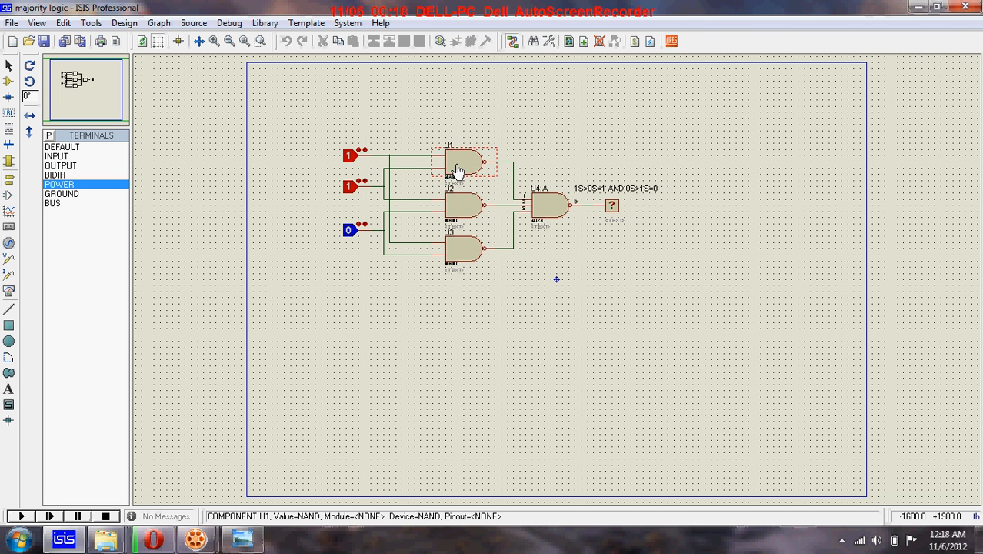
pyautogui.click(461, 207)
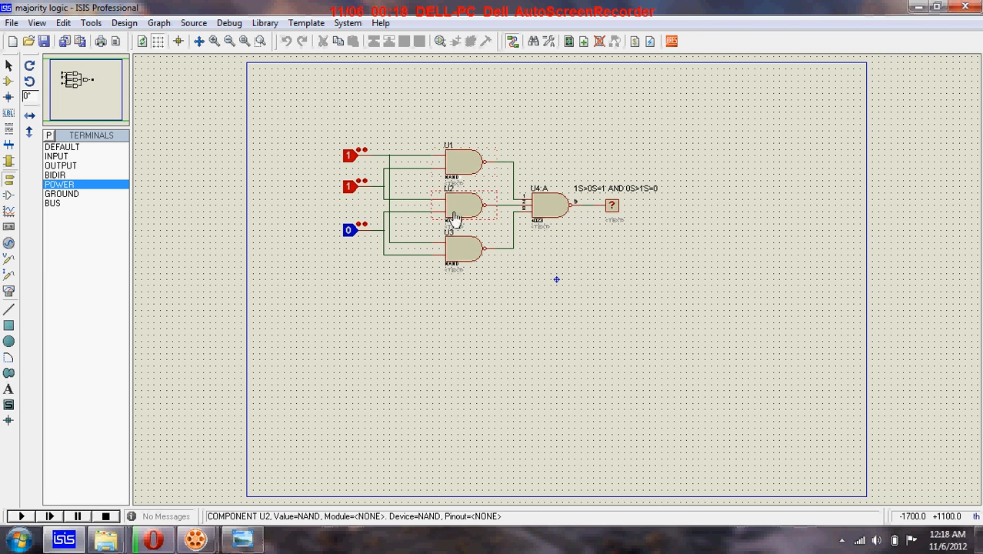
pyautogui.click(216, 41)
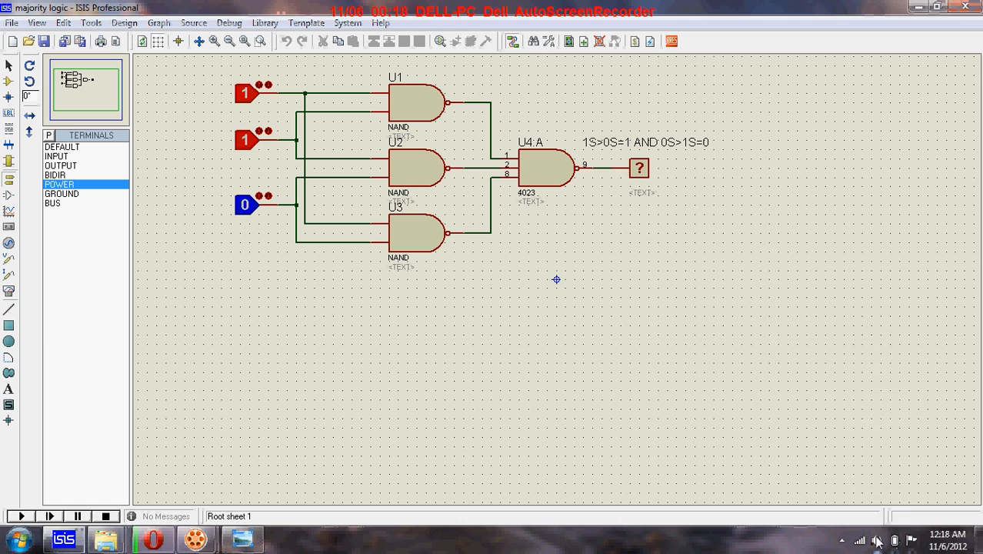
pyautogui.click(877, 541)
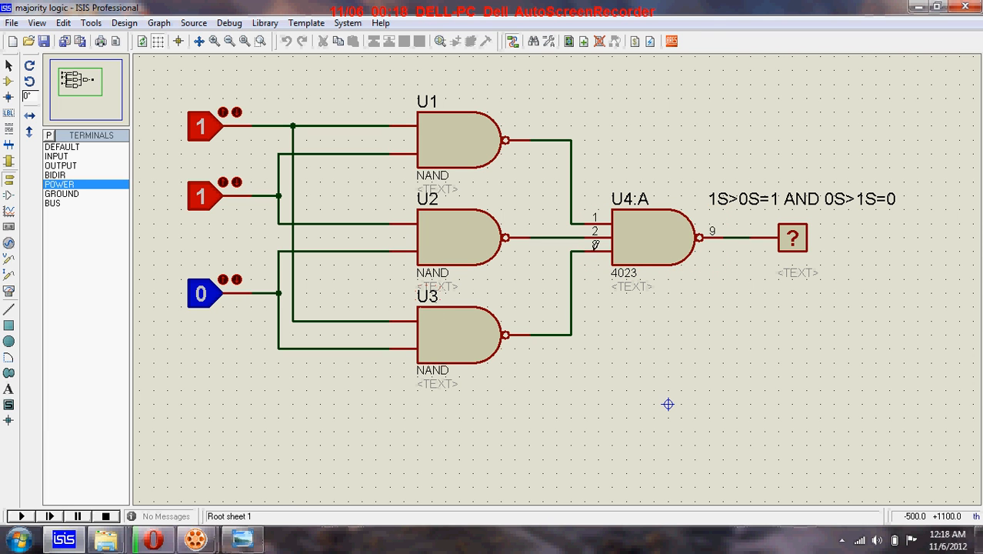
pyautogui.click(653, 238)
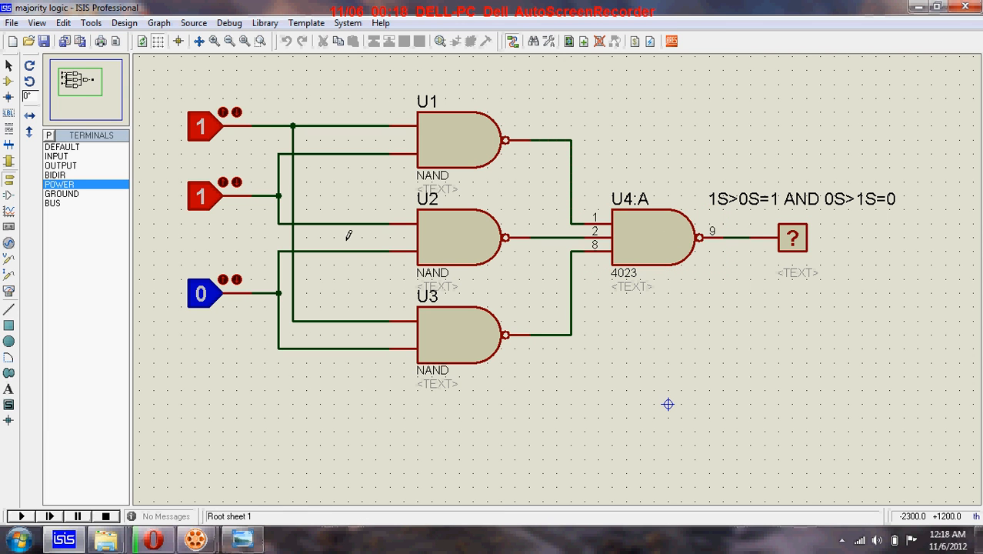
pyautogui.moveTo(322, 369)
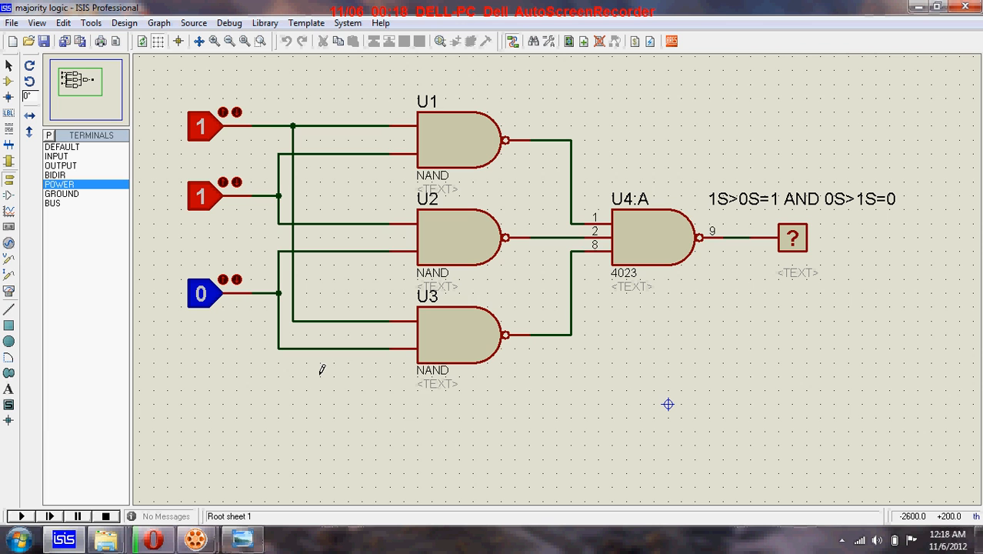
pyautogui.moveTo(408, 197)
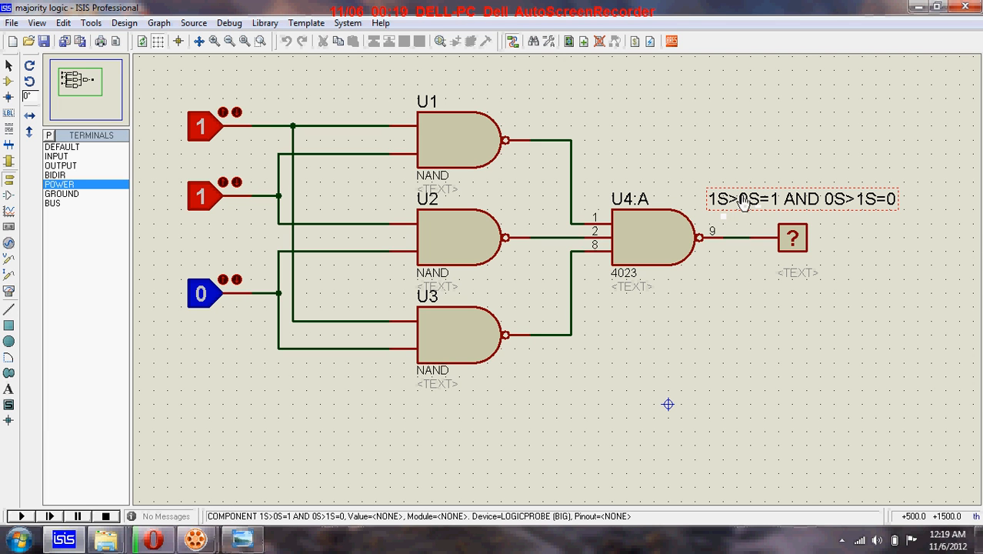
pyautogui.moveTo(748, 206)
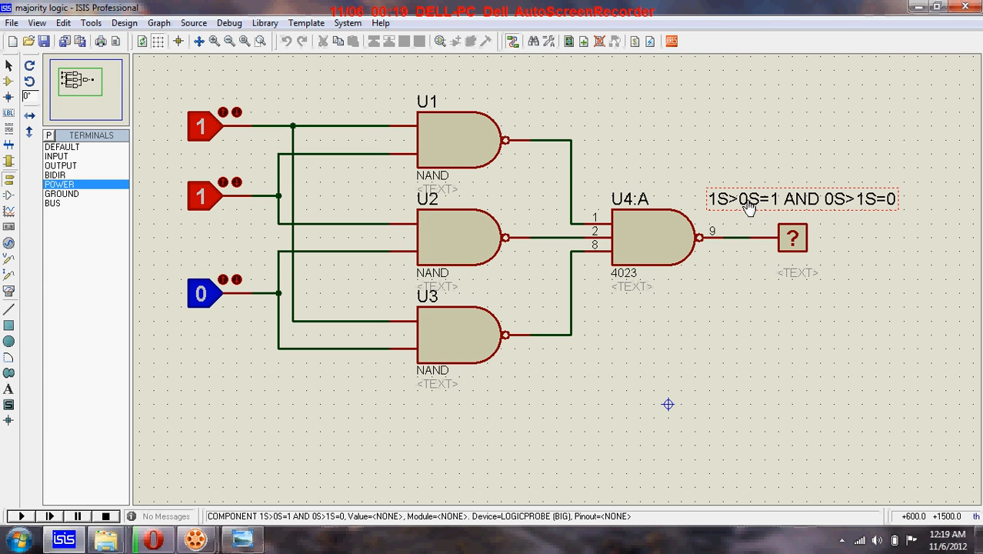
pyautogui.click(792, 237)
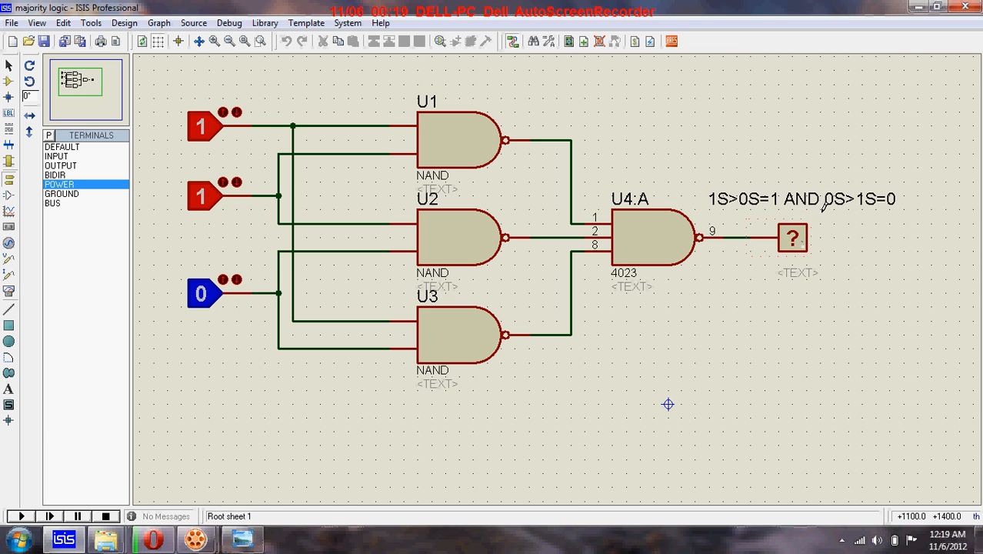
pyautogui.moveTo(215, 267)
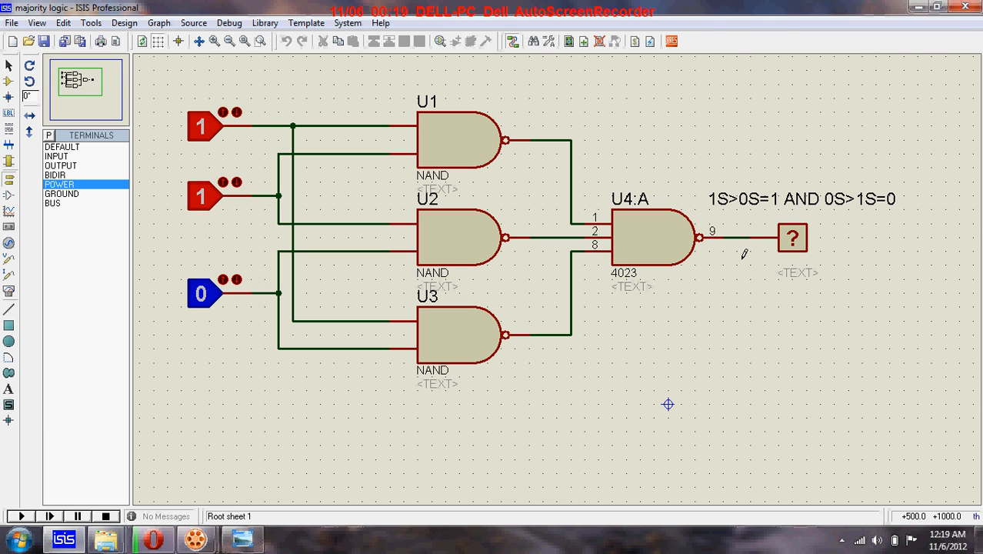
pyautogui.click(803, 199)
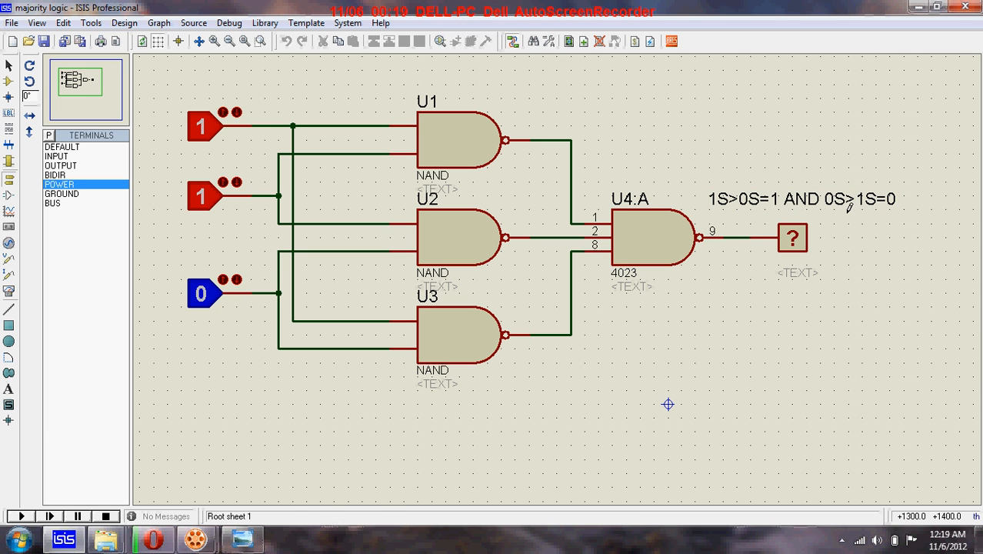
pyautogui.click(802, 198)
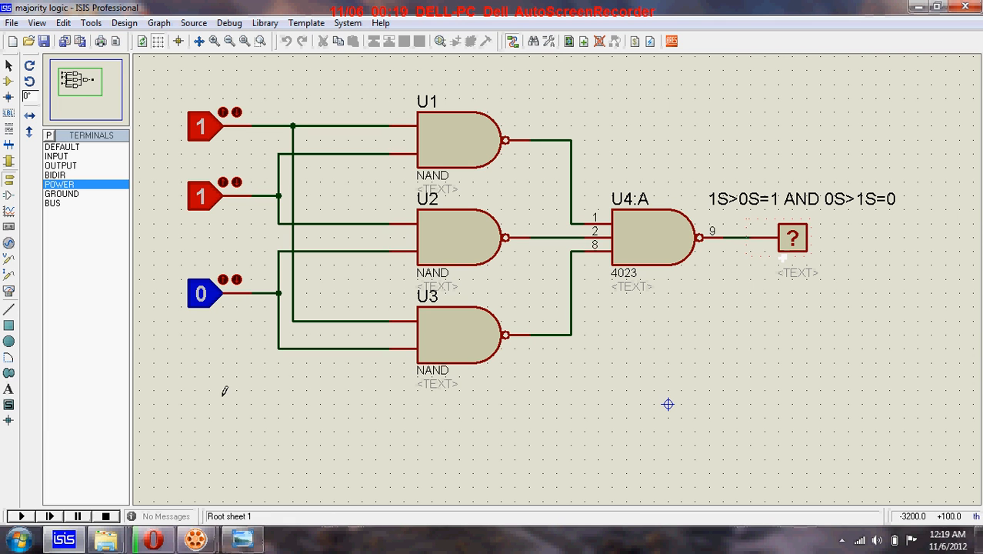
pyautogui.click(20, 515)
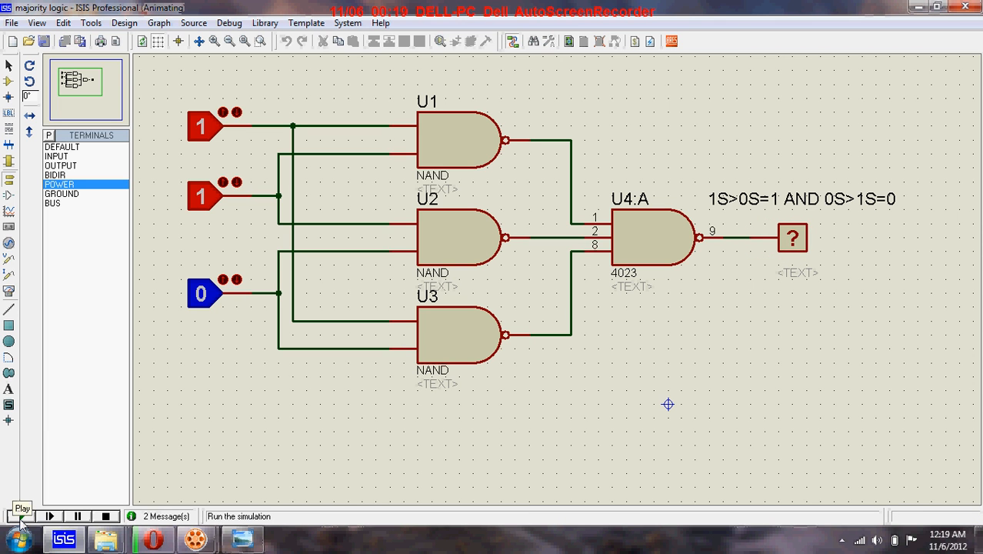
# Run the simulation with inputs 1, 1, 0 so the output probe reads 1
pyautogui.click(19, 516)
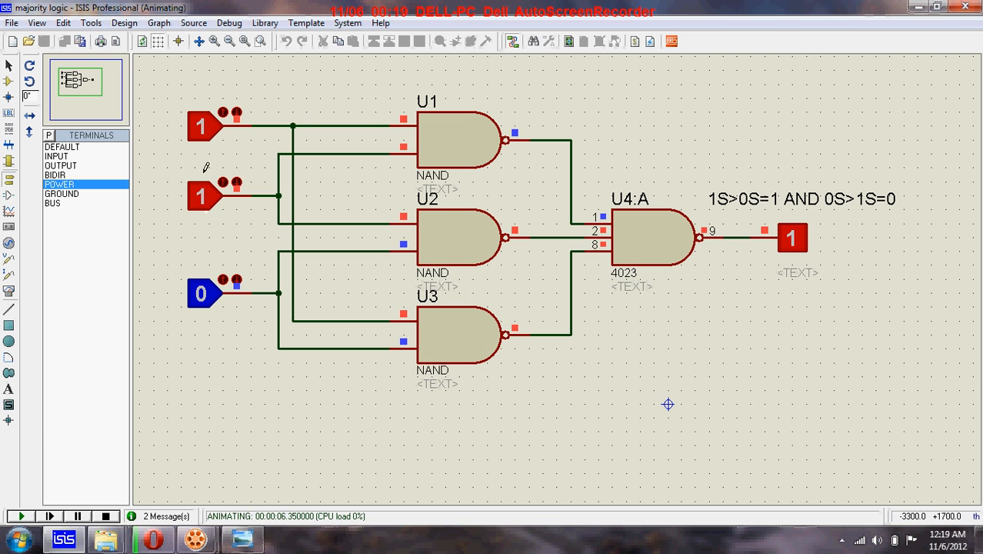
pyautogui.moveTo(816, 181)
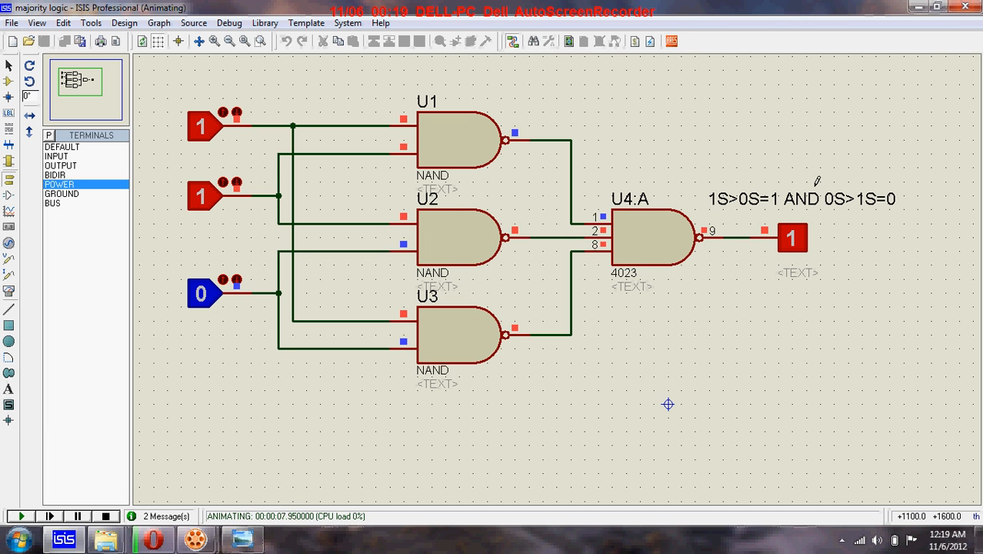
pyautogui.moveTo(216, 218)
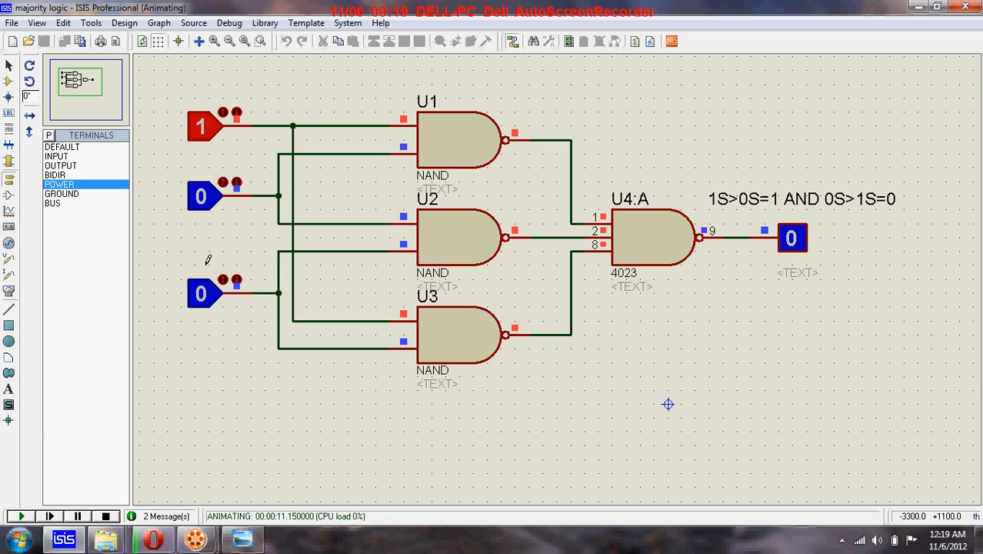
pyautogui.moveTo(754, 152)
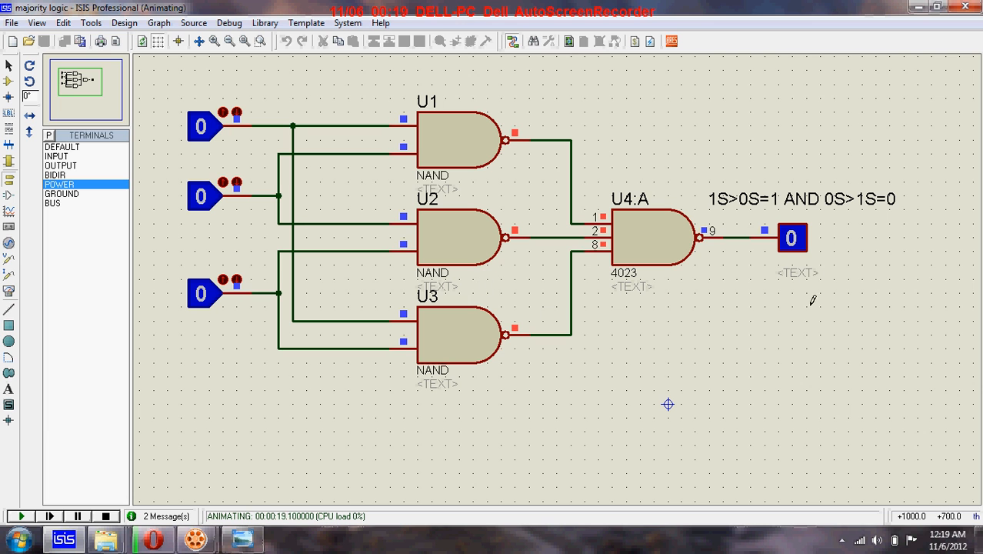
pyautogui.moveTo(205, 145)
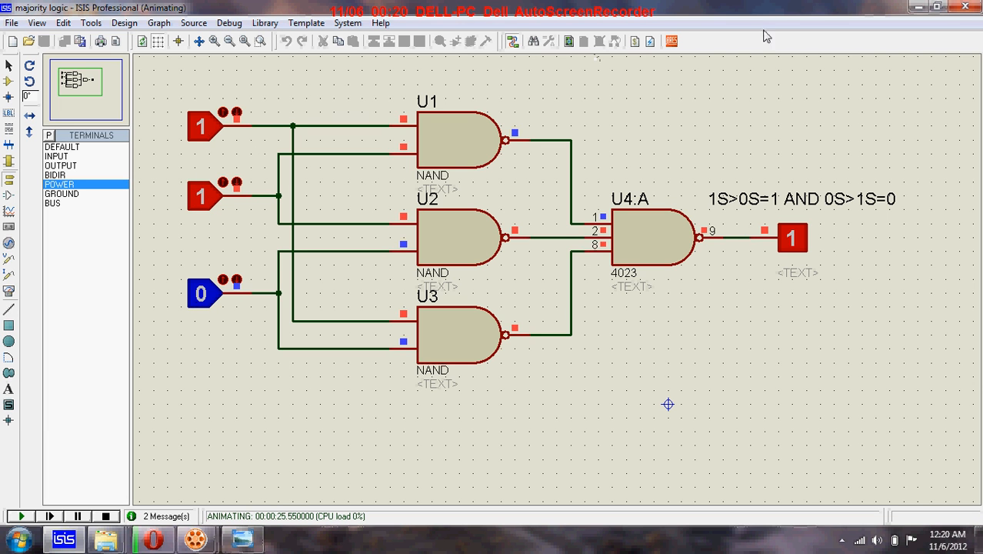
pyautogui.moveTo(485, 149)
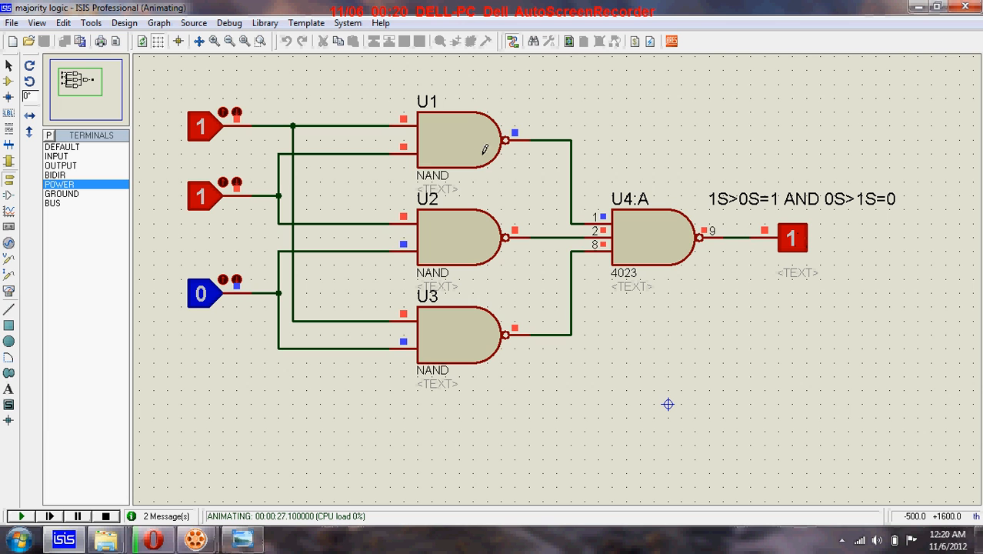
# Set the third input to 1 for an output of 1, then stop the simulation
pyautogui.click(201, 294)
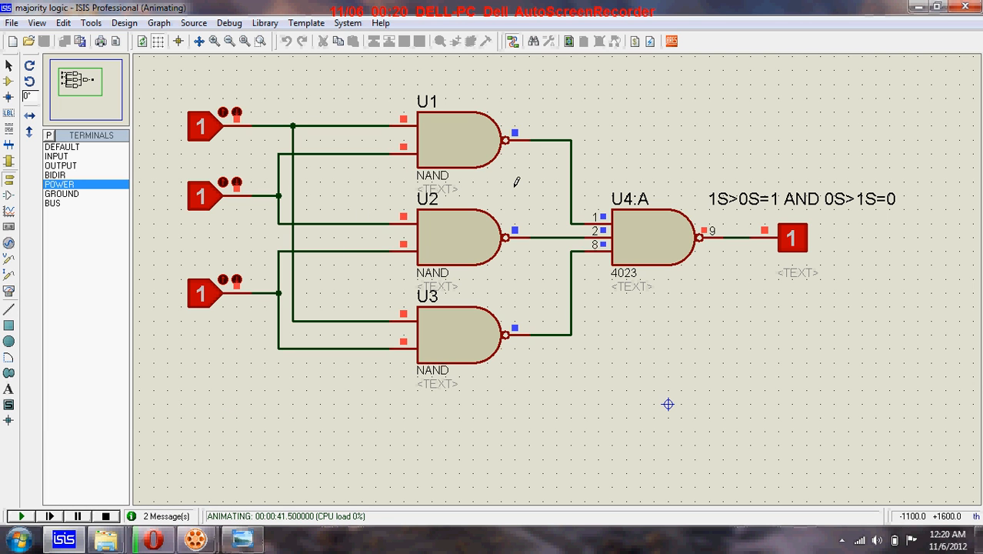
pyautogui.moveTo(159, 161)
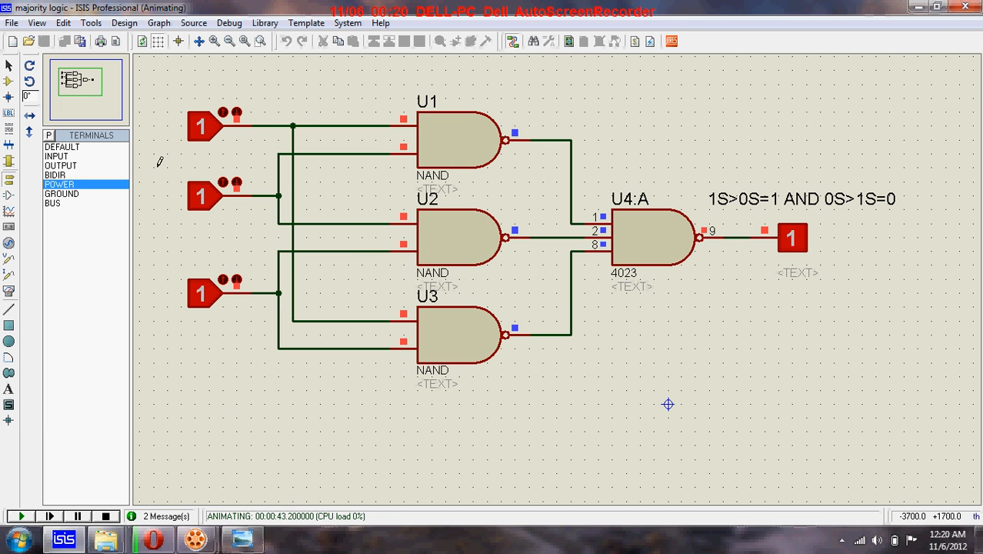
pyautogui.moveTo(483, 452)
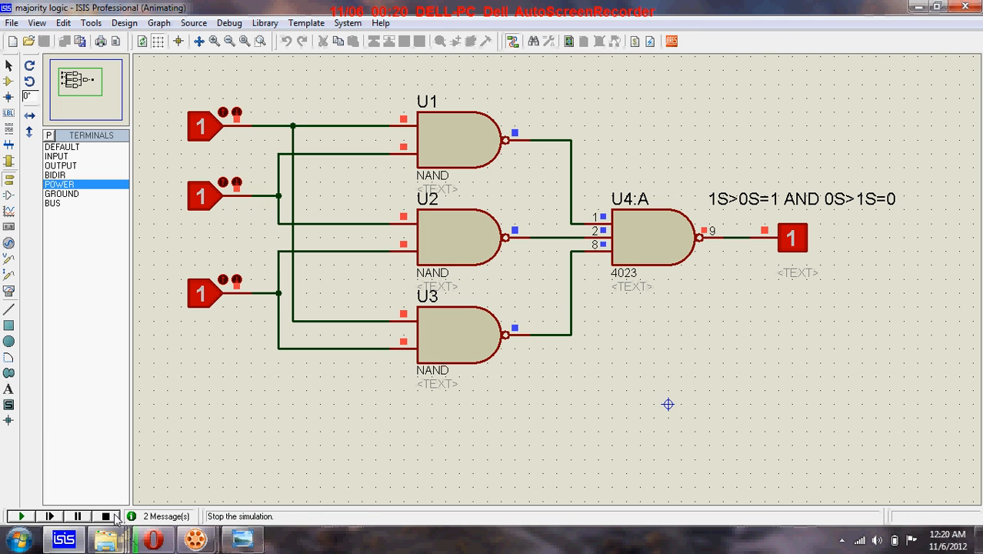
pyautogui.click(106, 516)
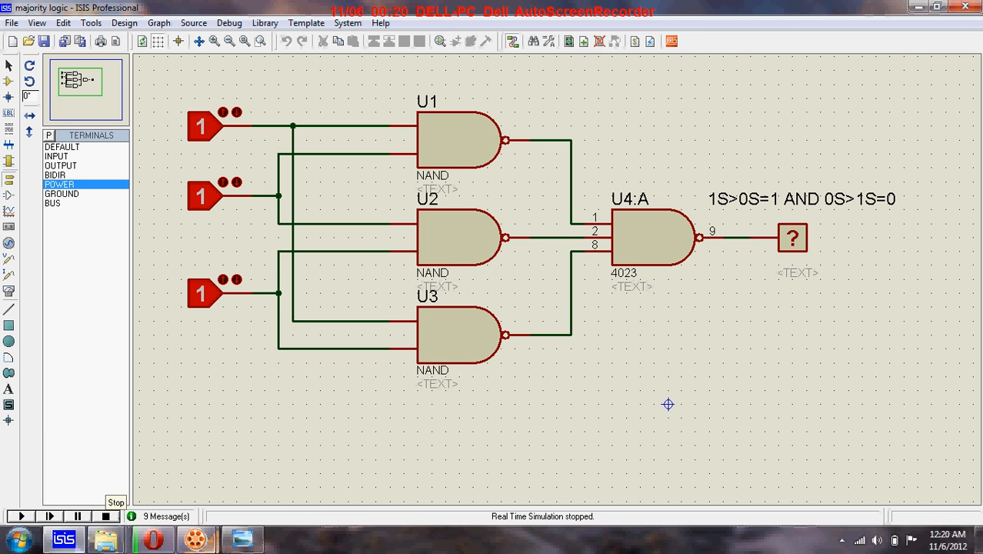